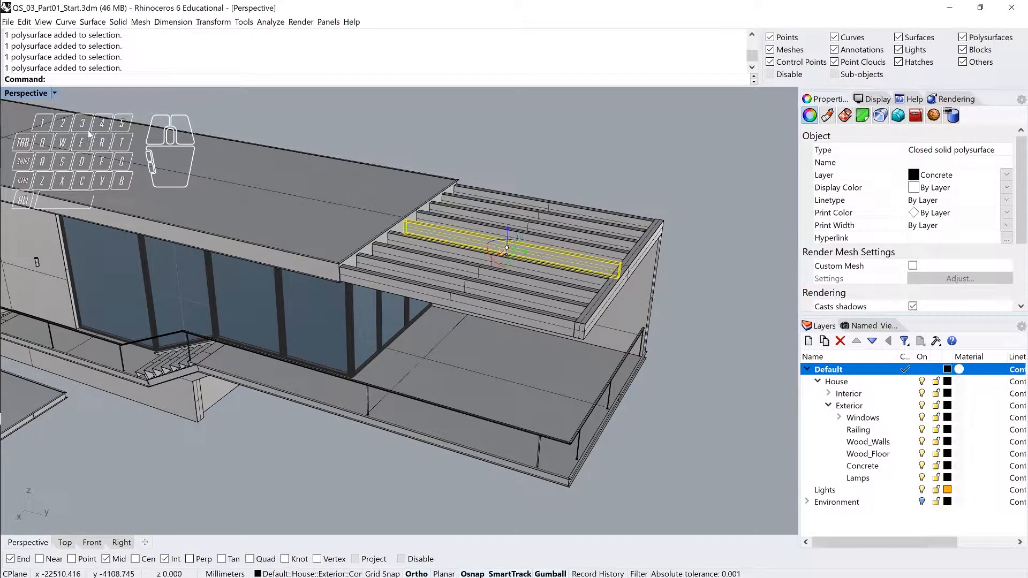
pyautogui.moveTo(515, 377)
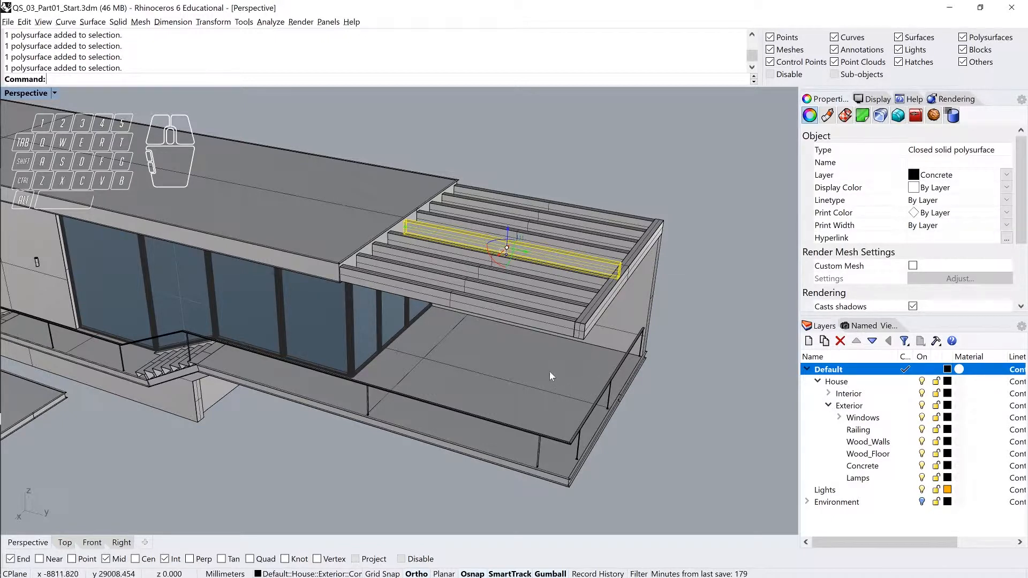
pyautogui.moveTo(507, 312)
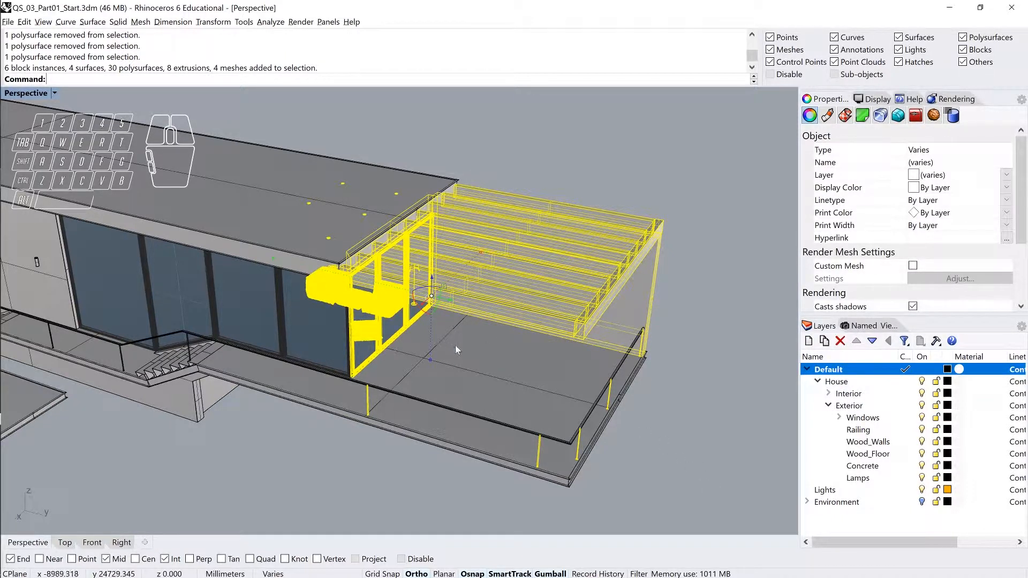
pyautogui.moveTo(451, 418)
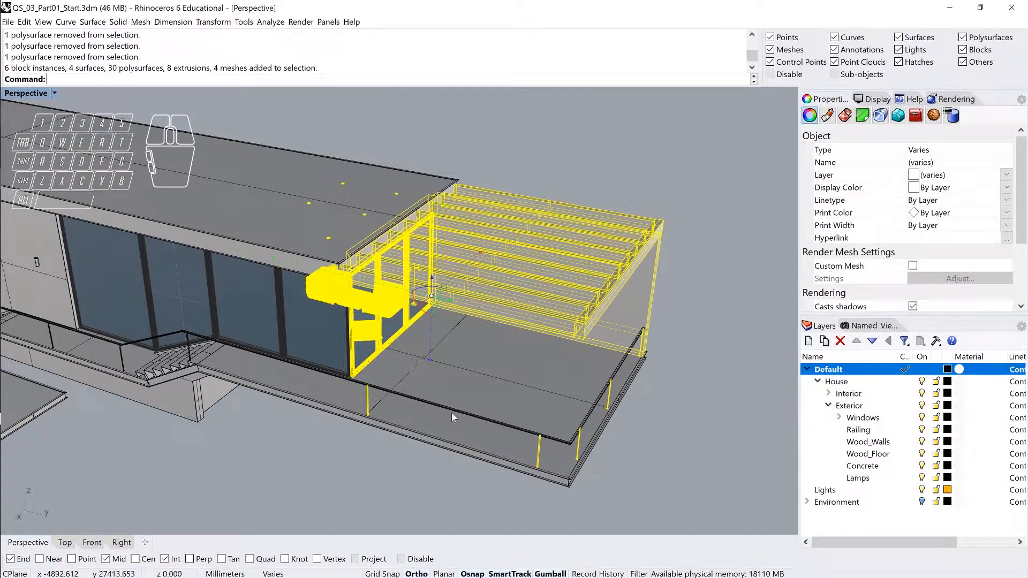
pyautogui.moveTo(592, 428)
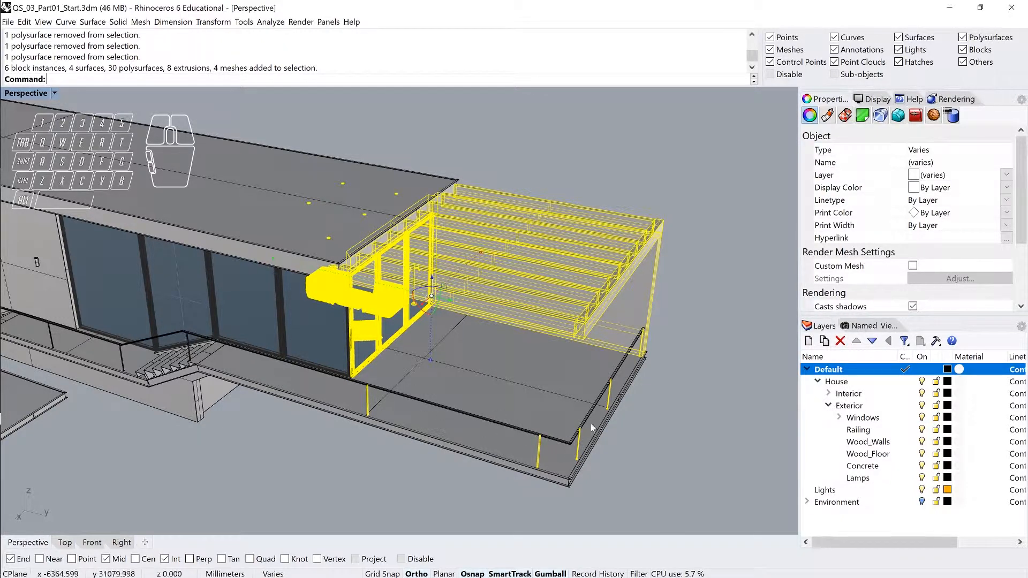
pyautogui.moveTo(621, 369)
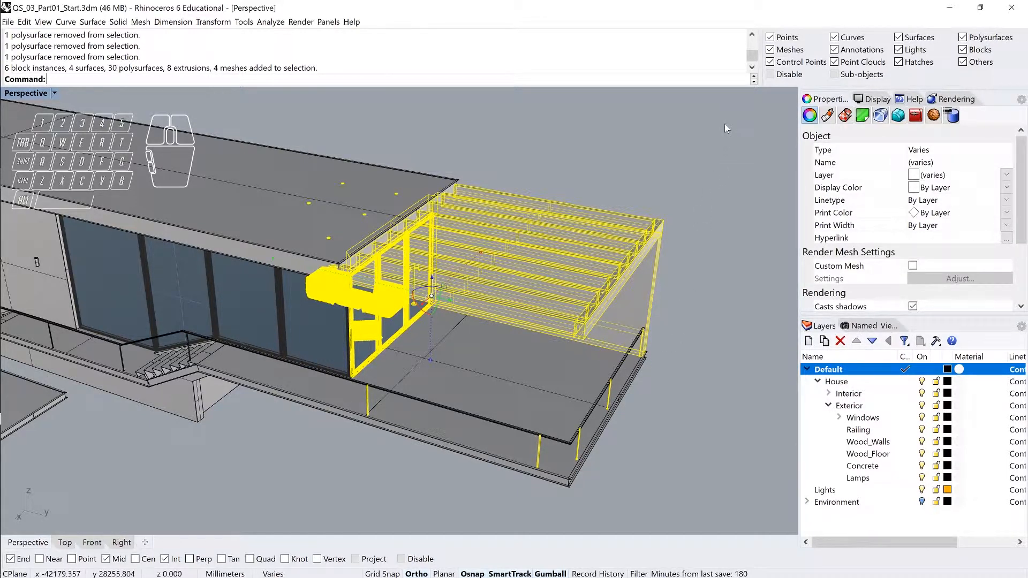
pyautogui.moveTo(721, 132)
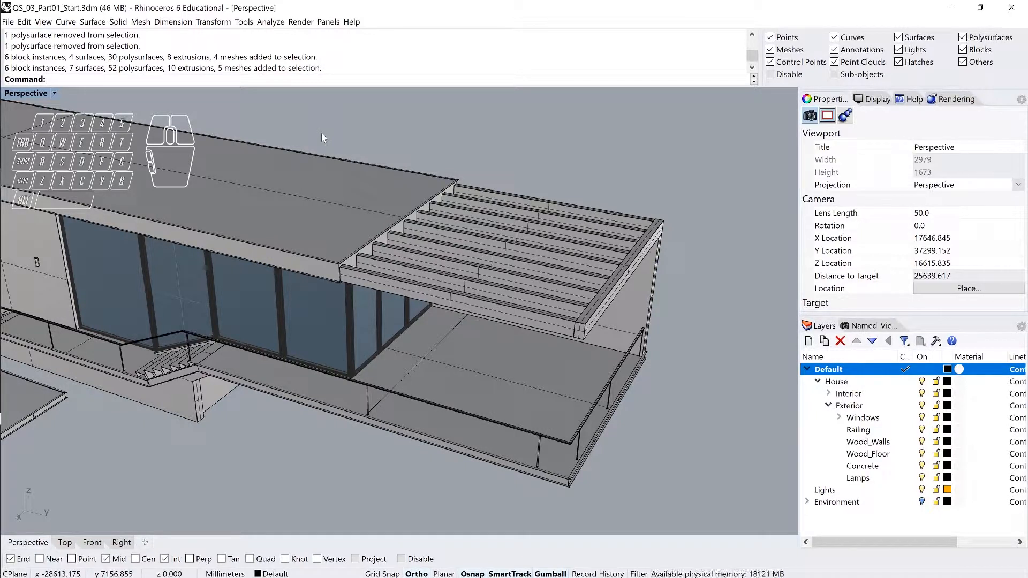
pyautogui.moveTo(312, 140)
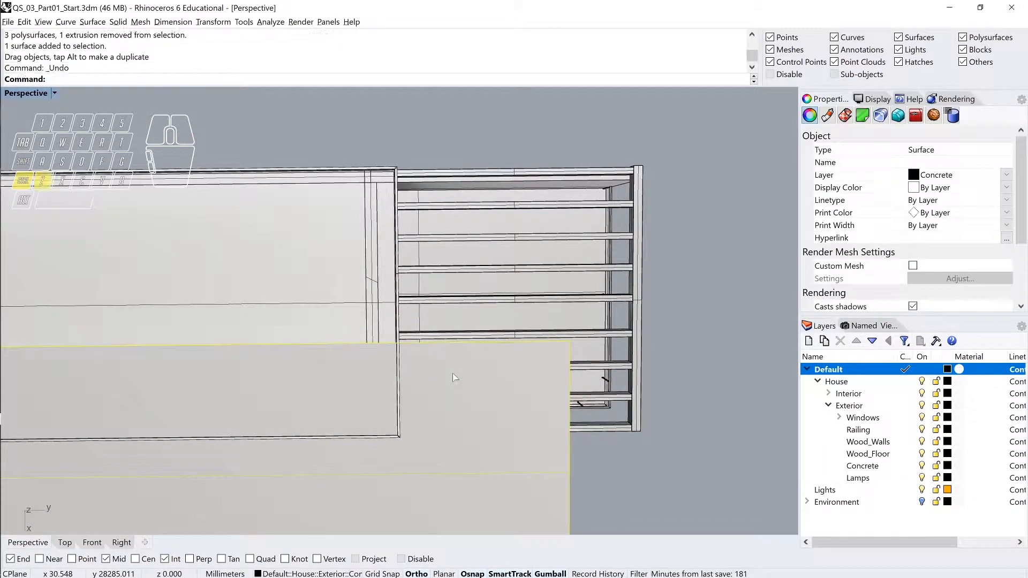
# Step: Undo the accidental surface move, window-select the pergola slats and lamps, then undo again
pyautogui.press('ctrl+z')
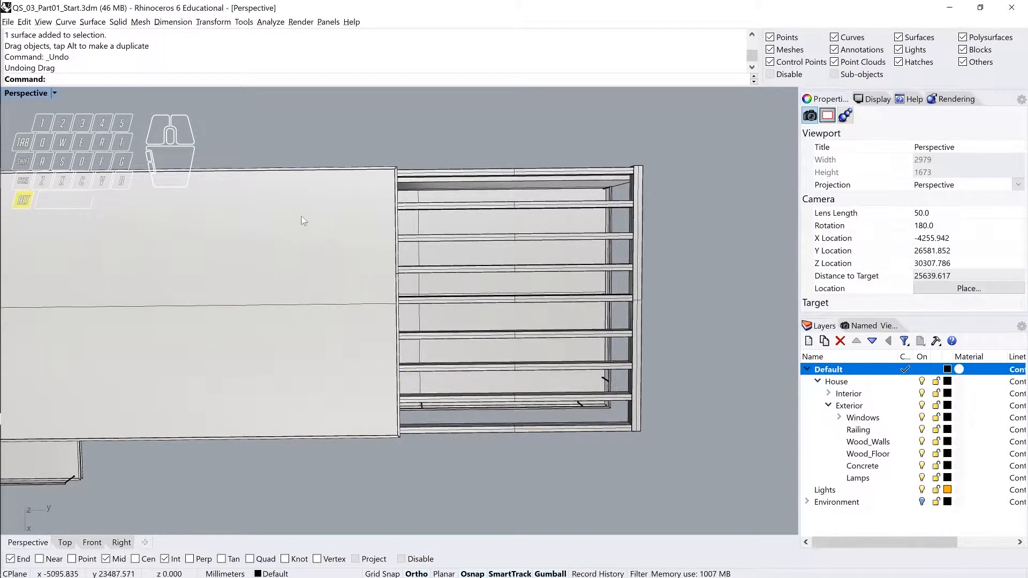
pyautogui.moveTo(299, 212); pyautogui.dragTo(620, 400)
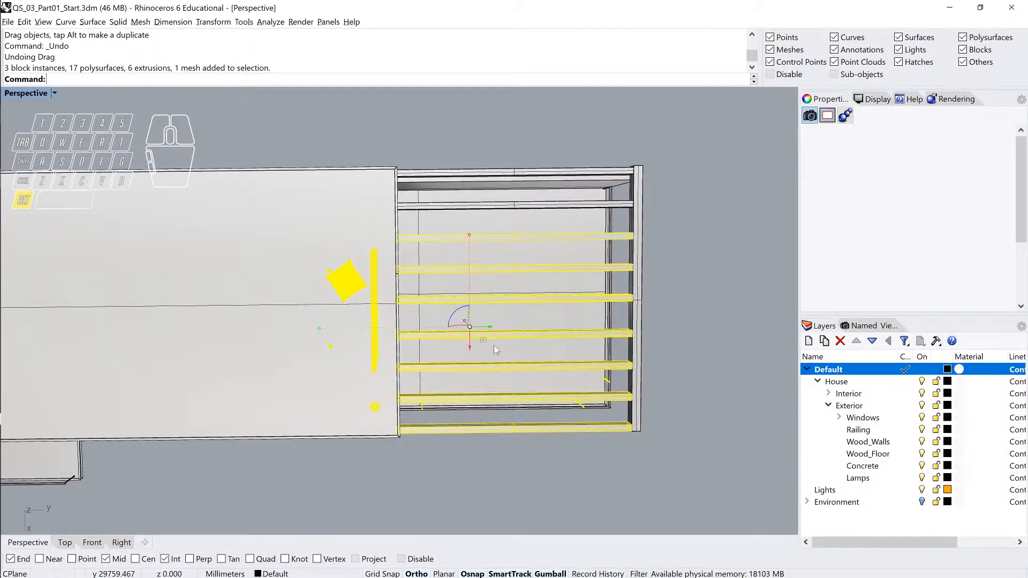
pyautogui.click(828, 99)
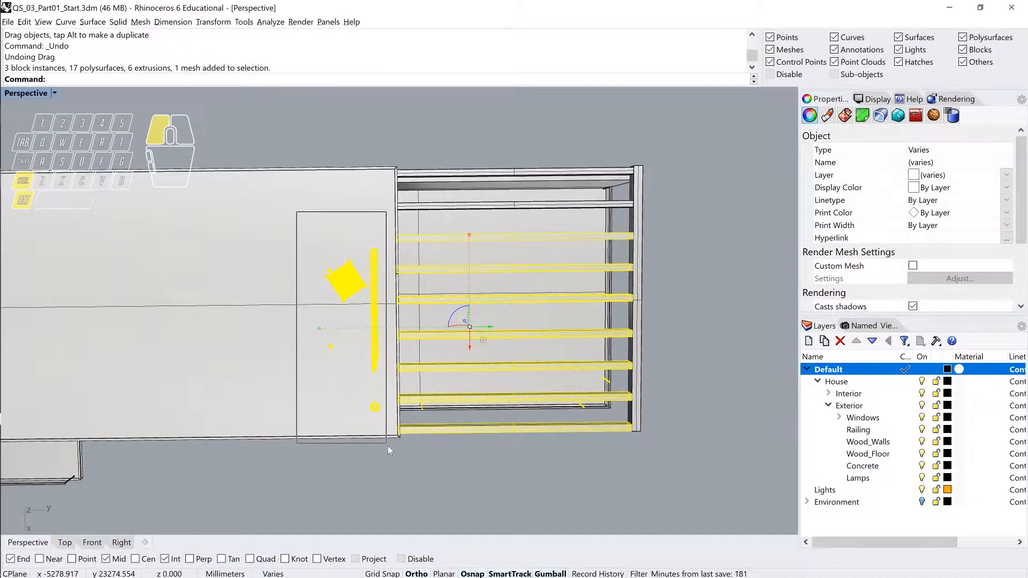
pyautogui.press('ctrl+z')
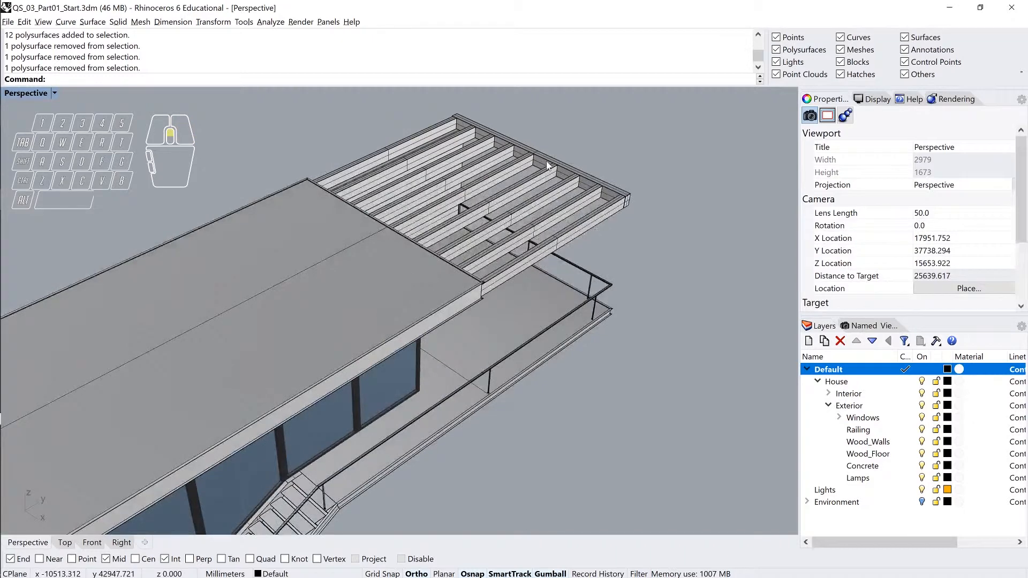
pyautogui.scroll(-3)
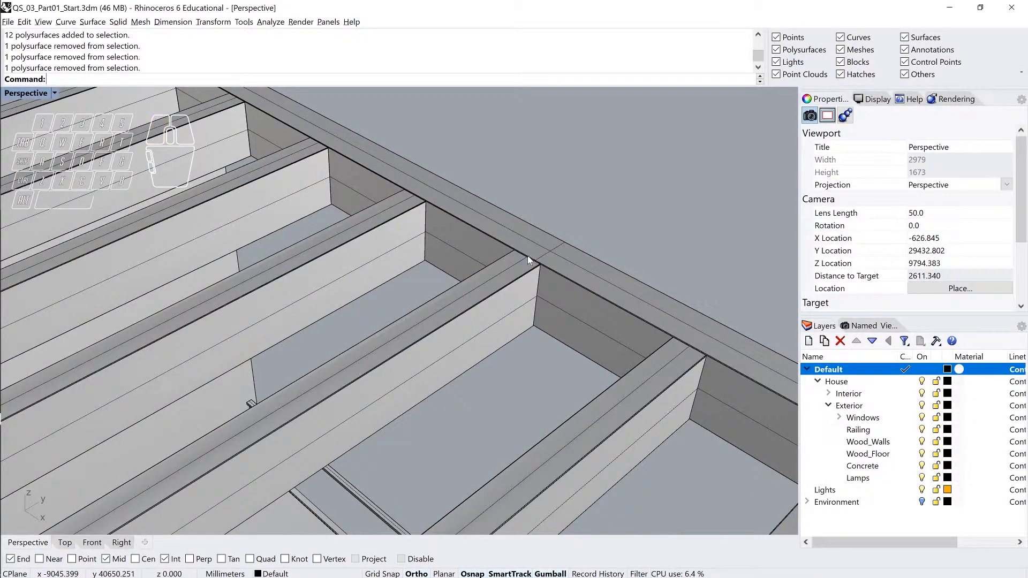
pyautogui.click(528, 259)
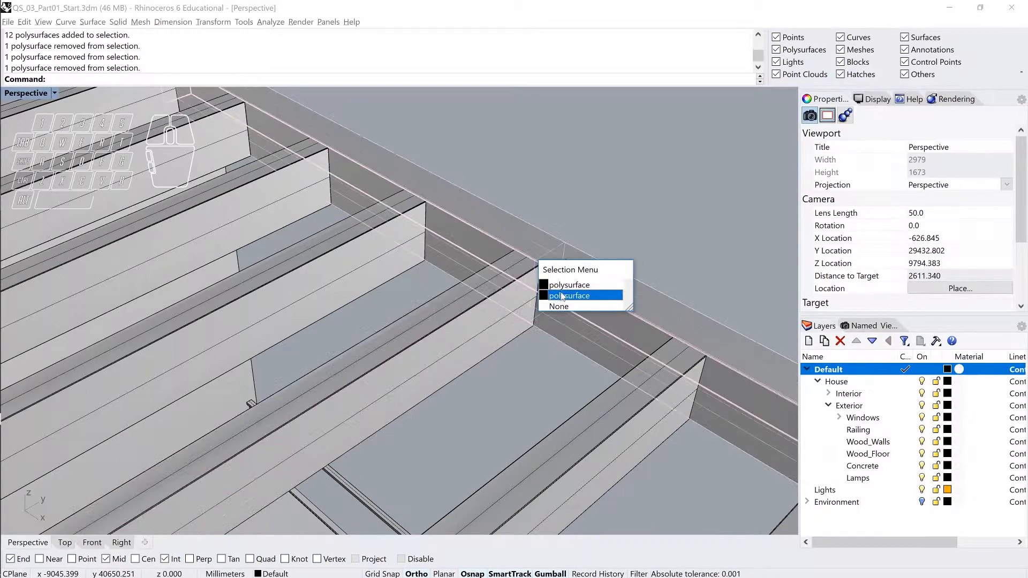
pyautogui.moveTo(569, 285)
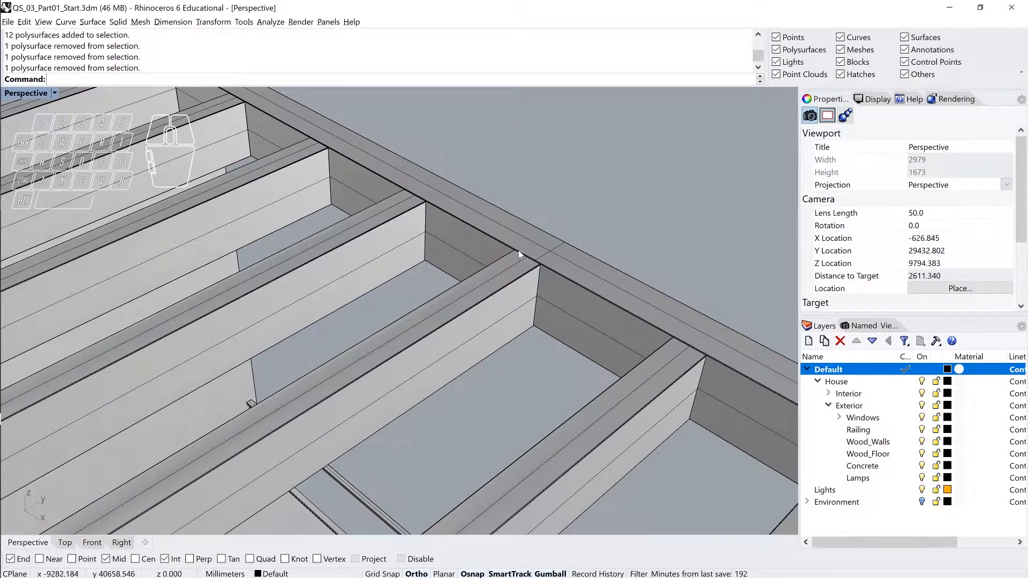
pyautogui.click(518, 295)
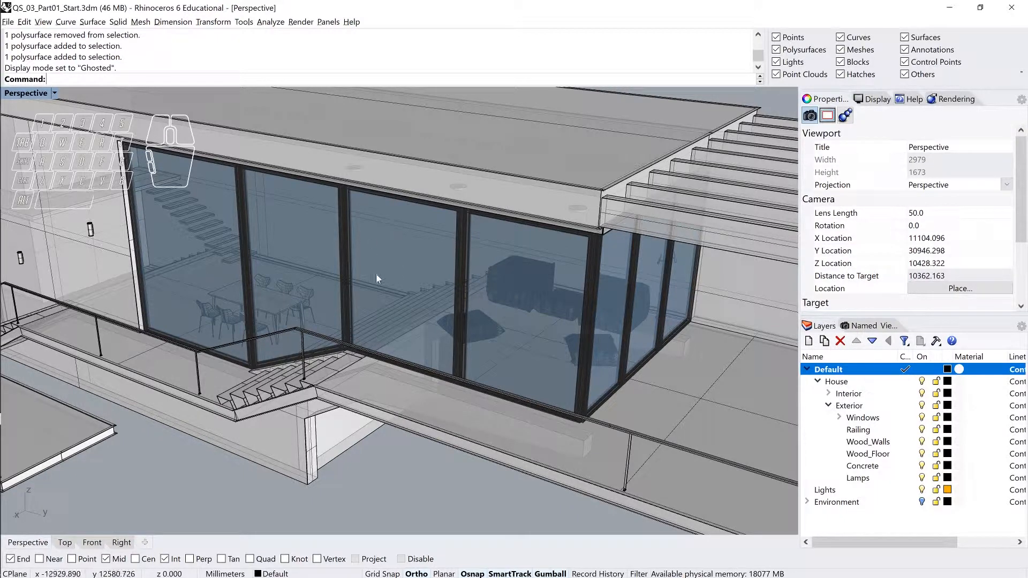
pyautogui.moveTo(401, 258)
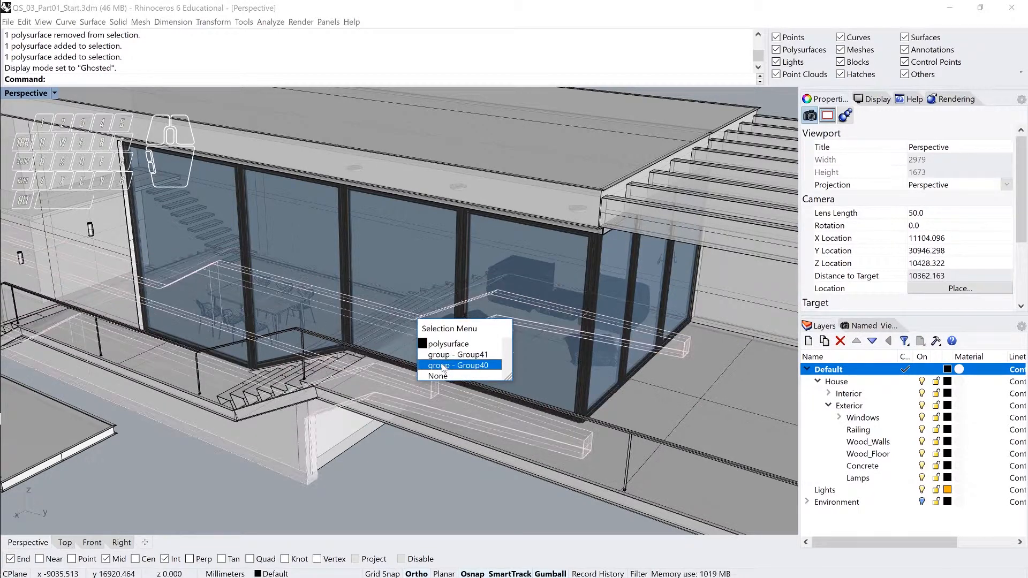
pyautogui.moveTo(449, 343)
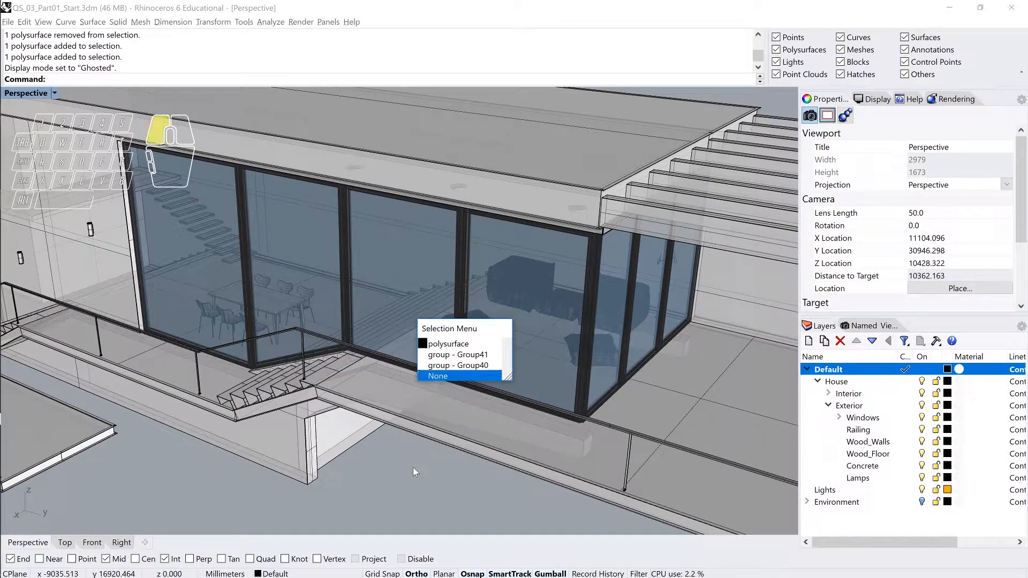
# Step: Choose None in the Selection Menu so the overlapping railing pick selects nothing
pyautogui.click(26, 93)
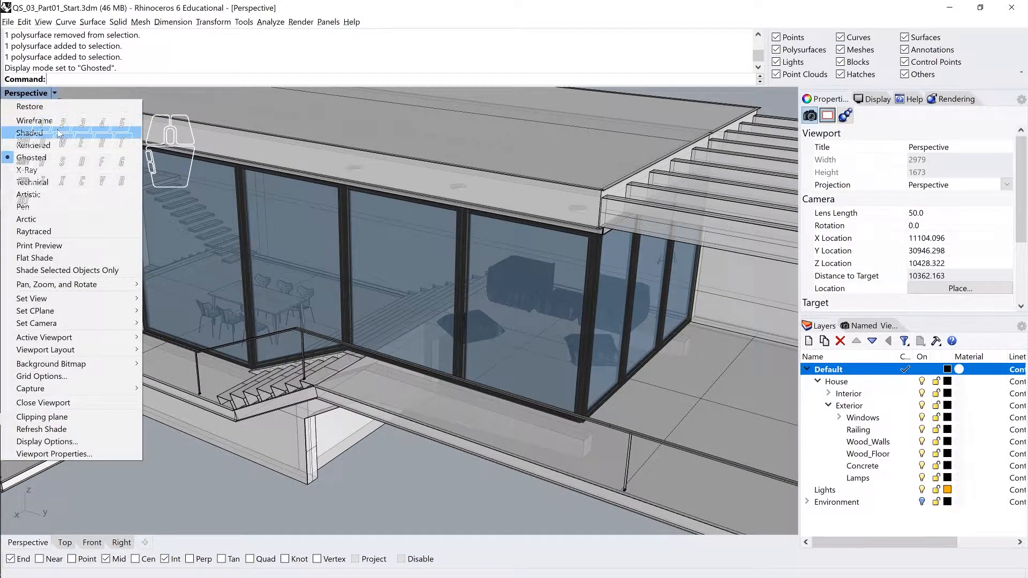
# Step: Switch the Perspective viewport from Ghosted back to Shaded display
pyautogui.click(30, 132)
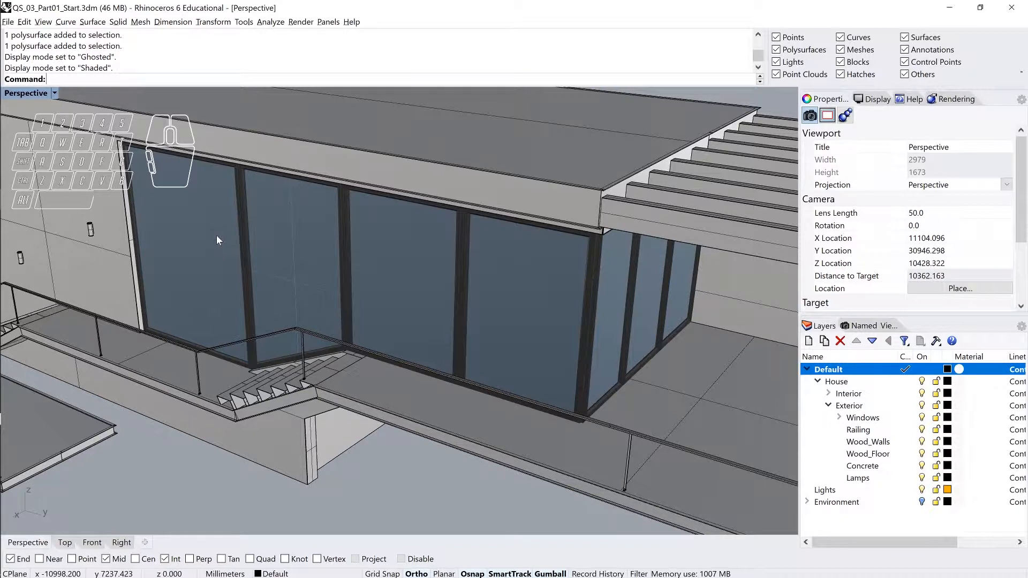
pyautogui.moveTo(312, 250)
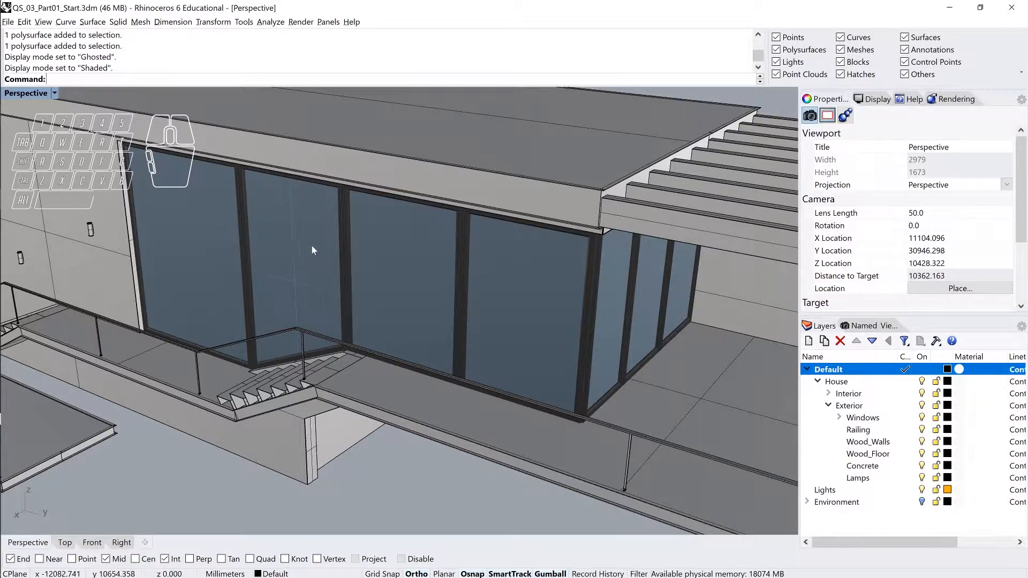
pyautogui.moveTo(433, 263)
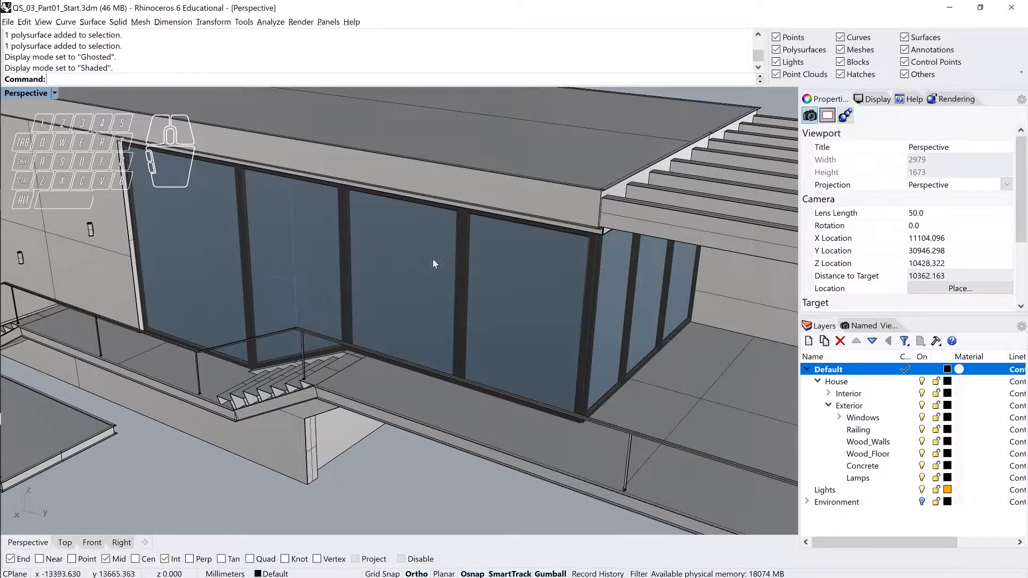
pyautogui.moveTo(484, 287)
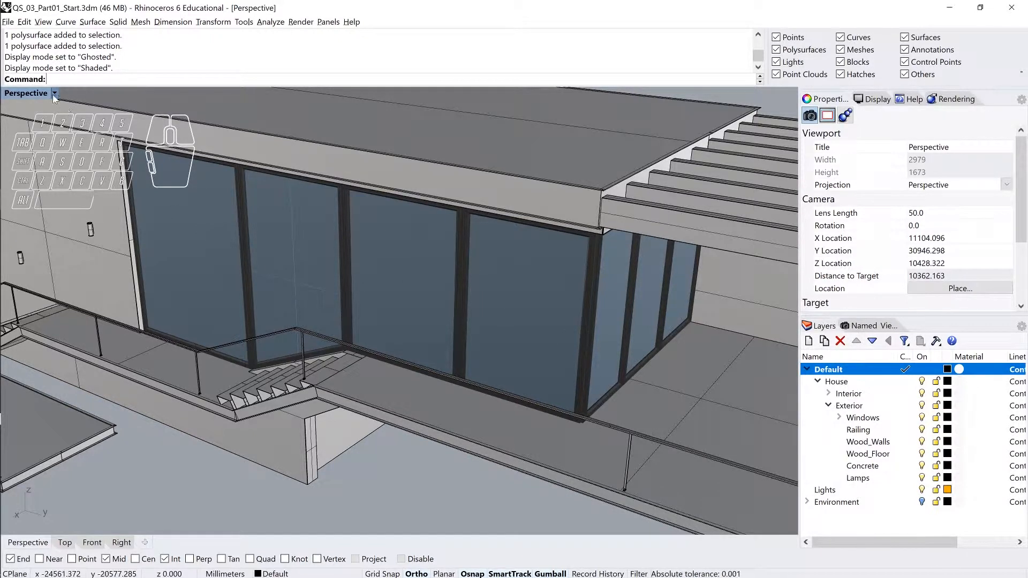
pyautogui.moveTo(195, 202)
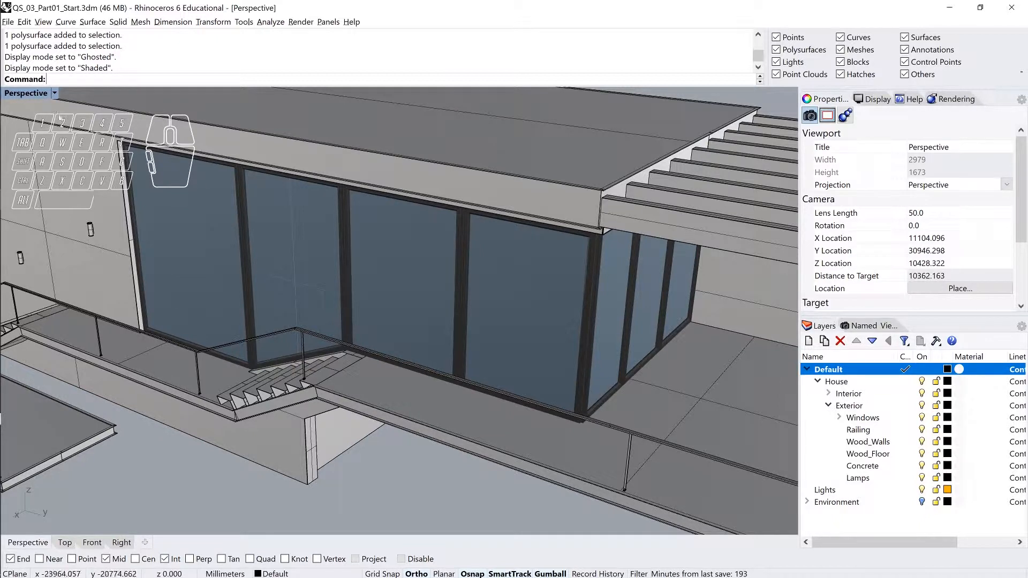
pyautogui.moveTo(374, 251)
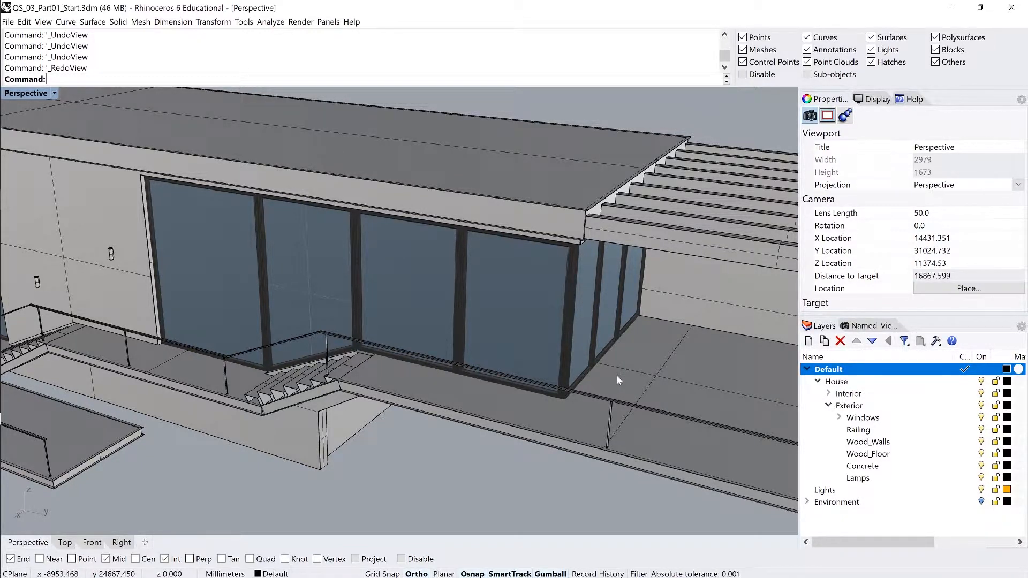
pyautogui.write('S')
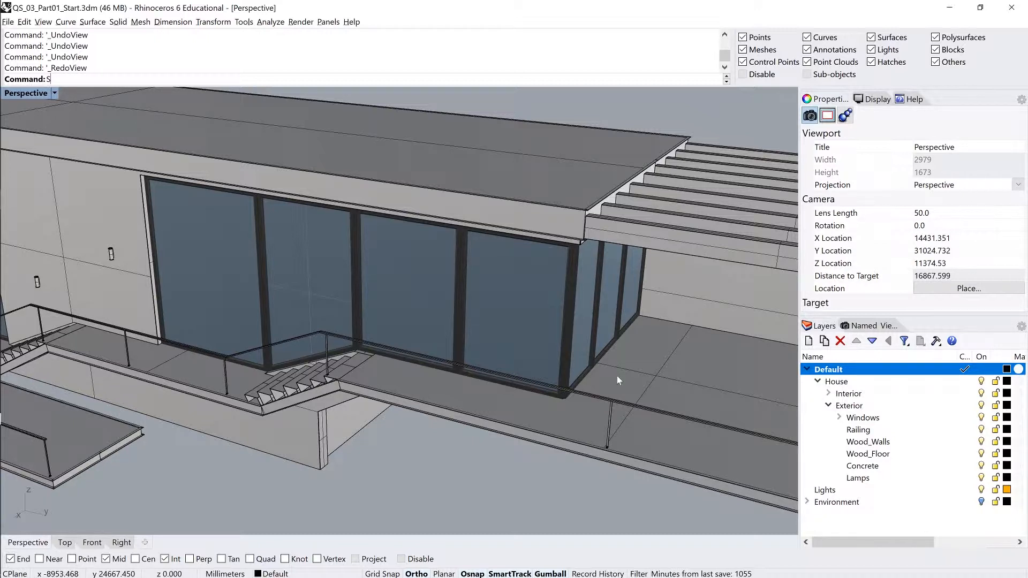
pyautogui.write('S')
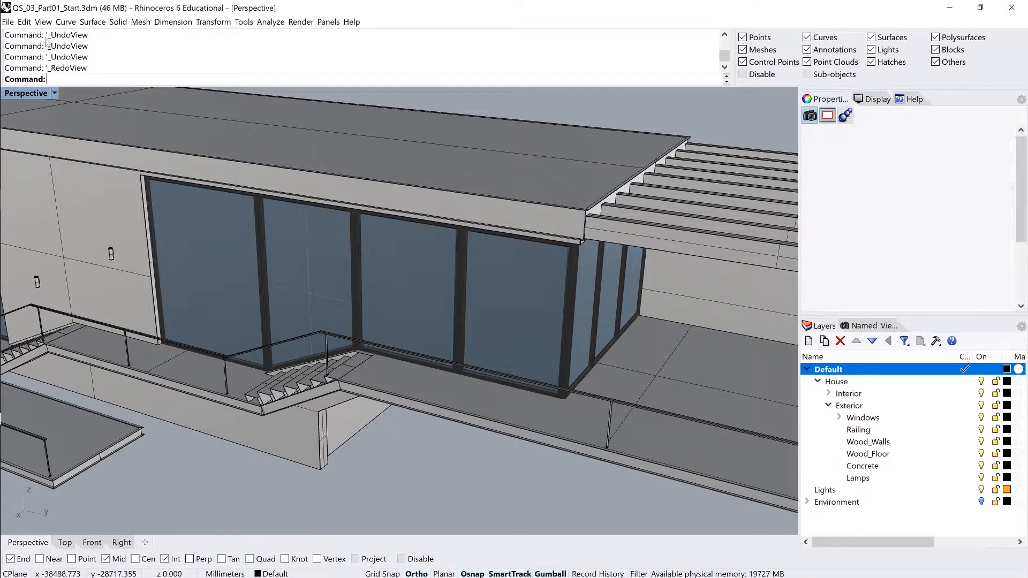
# Step: Bring up the Edit > Select Objects submenu with Points, Curves, Polysurfaces and By Object Name
pyautogui.click(24, 21)
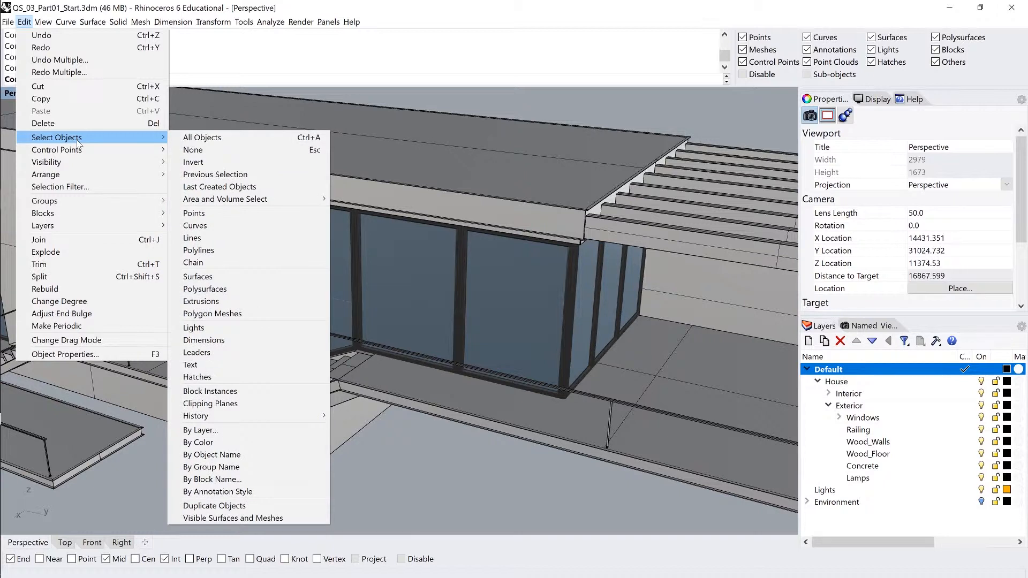
pyautogui.moveTo(194, 212)
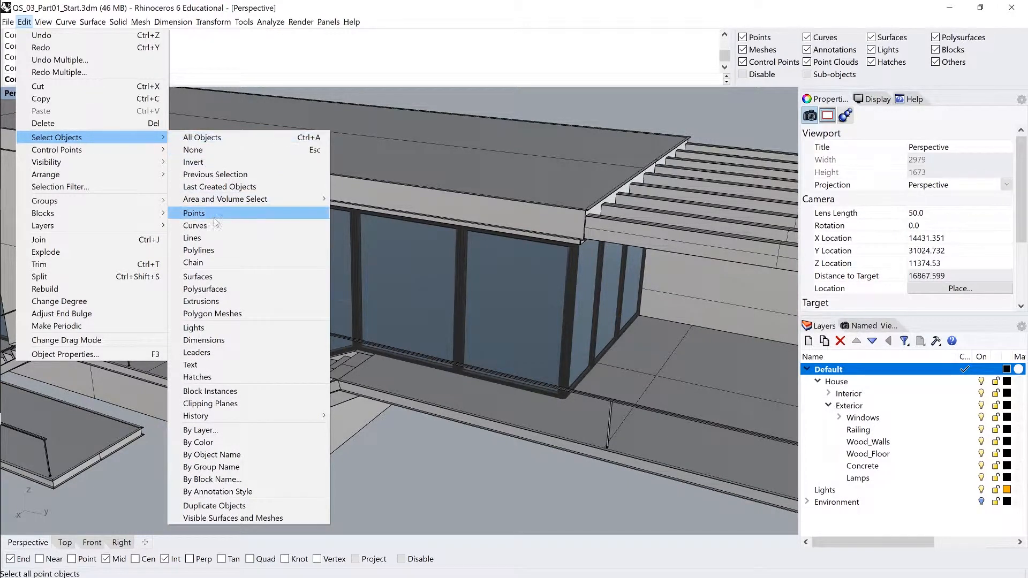
pyautogui.moveTo(224, 200)
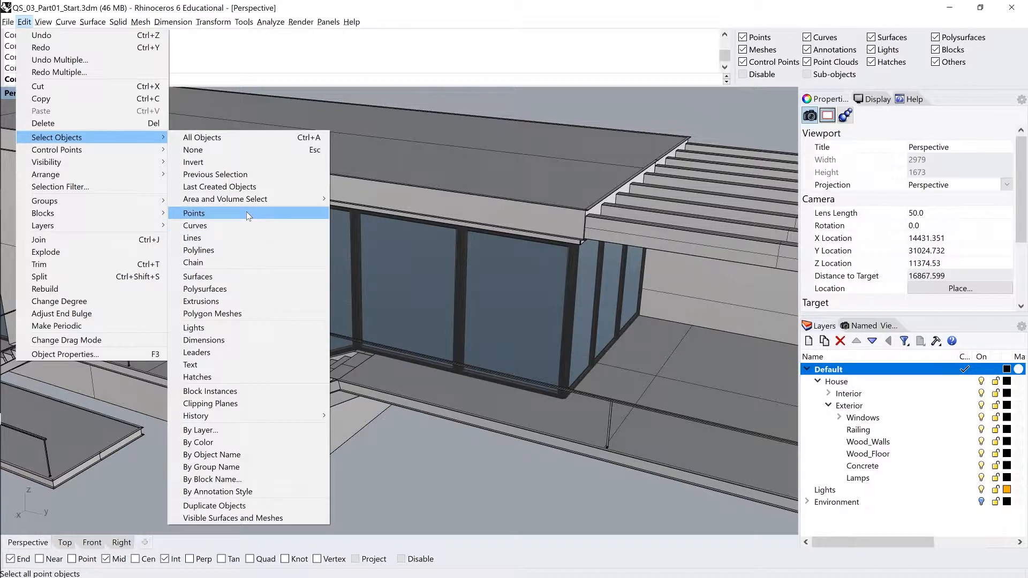
pyautogui.moveTo(264, 249)
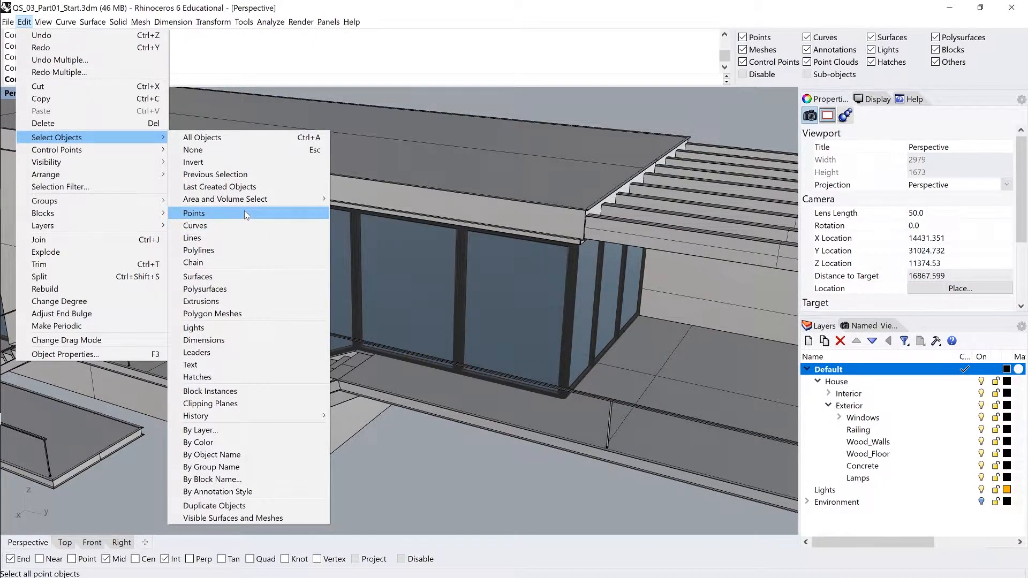
pyautogui.moveTo(195, 226)
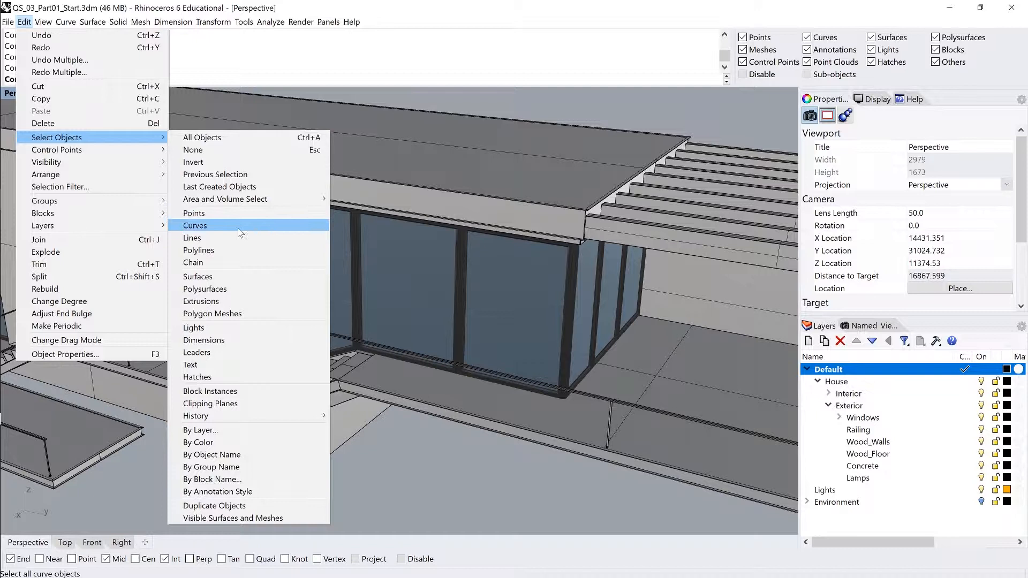
pyautogui.moveTo(205, 289)
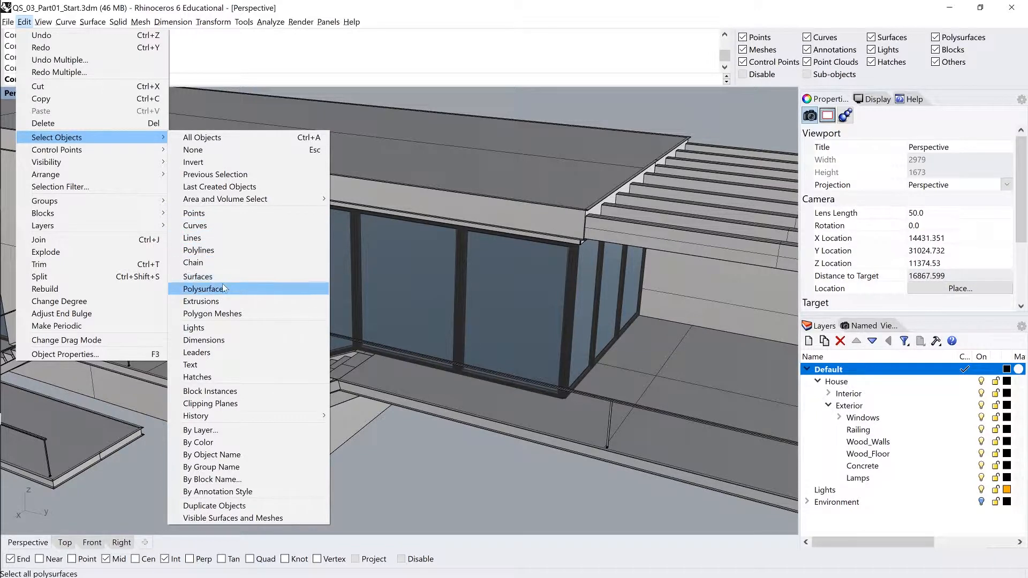
pyautogui.moveTo(212, 314)
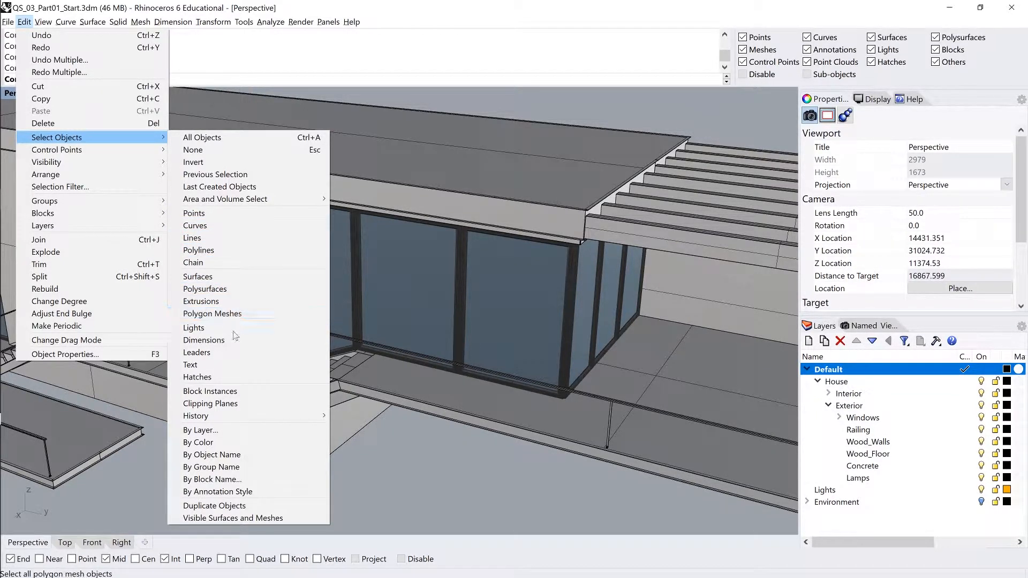
pyautogui.moveTo(194, 328)
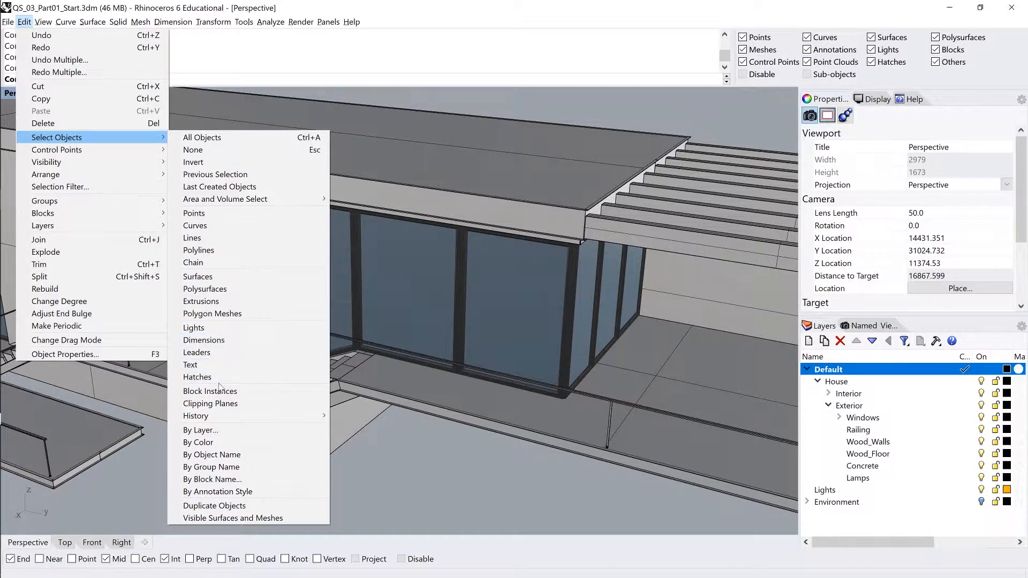
pyautogui.moveTo(197, 377)
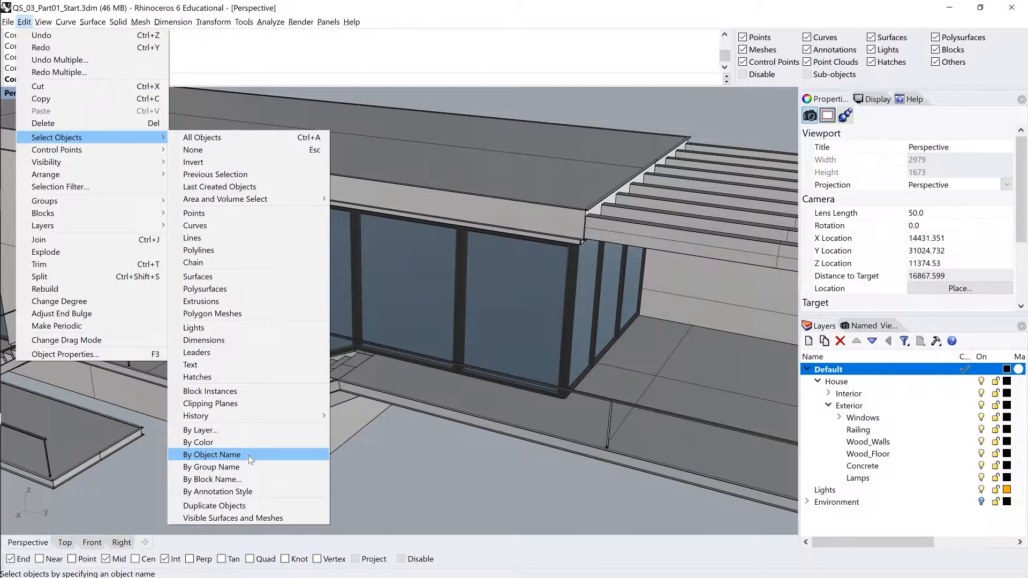
pyautogui.moveTo(256, 459)
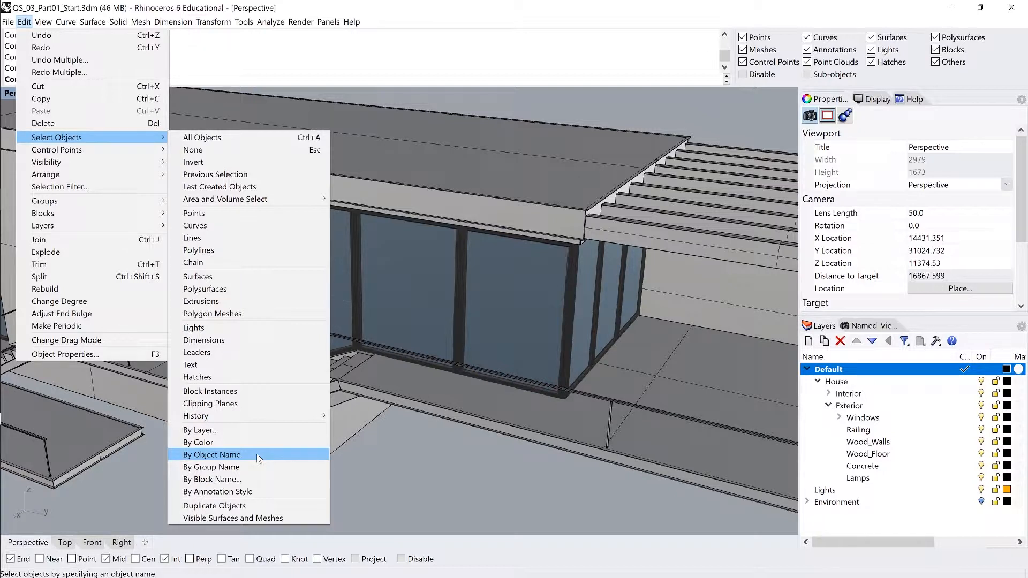
pyautogui.moveTo(225, 199)
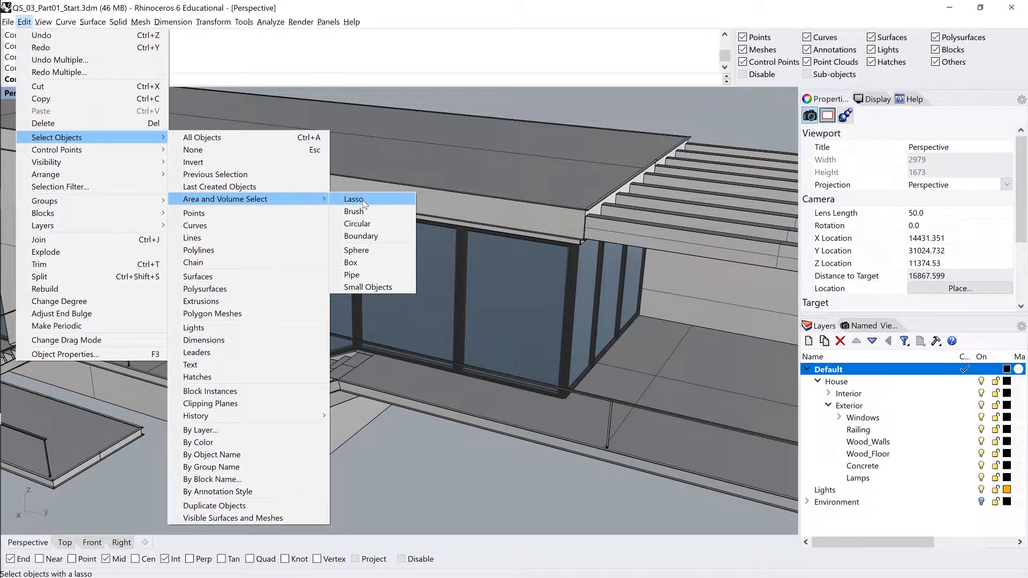
pyautogui.moveTo(367, 287)
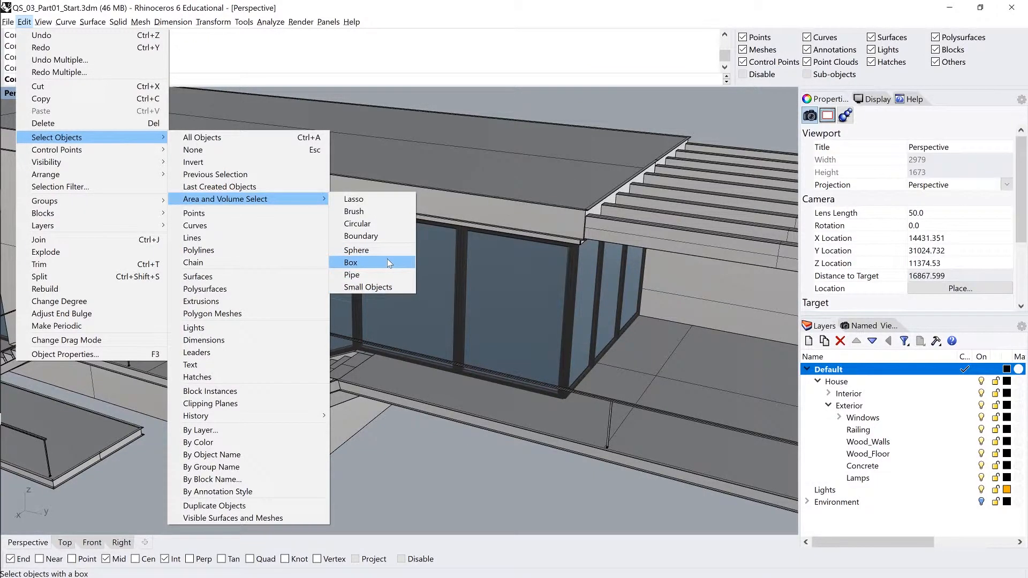
pyautogui.moveTo(352, 276)
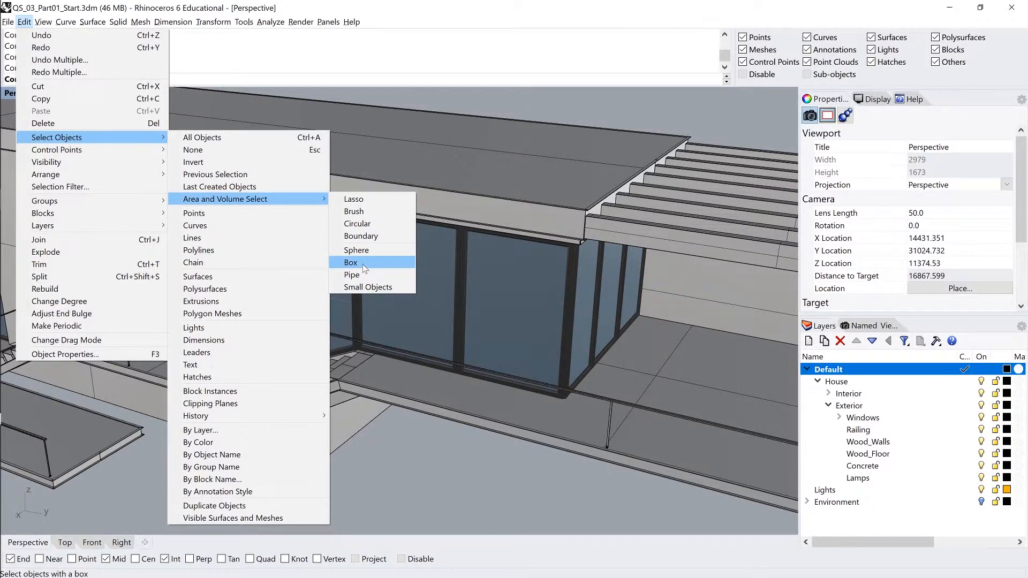
pyautogui.moveTo(356, 249)
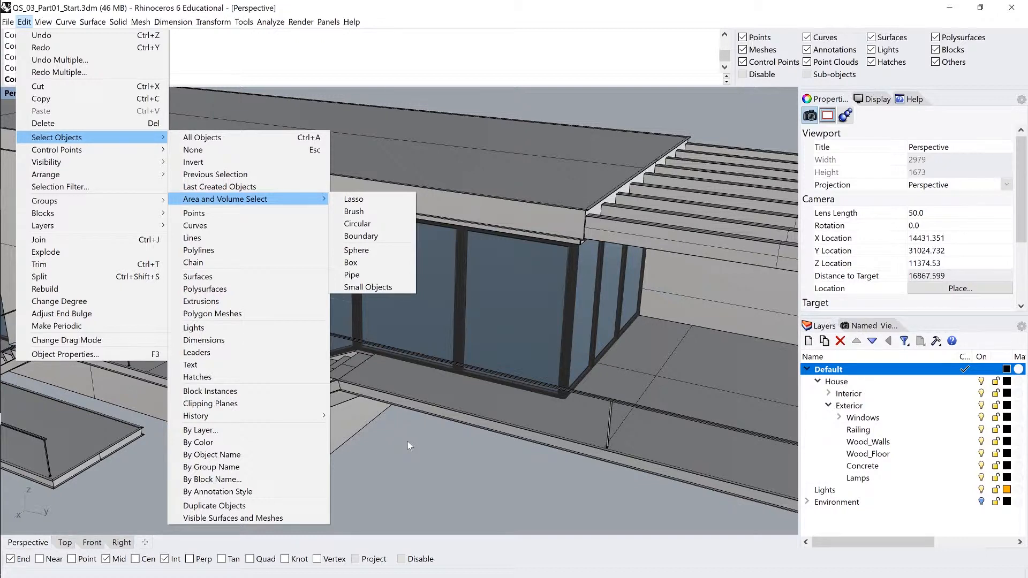
pyautogui.moveTo(334, 157)
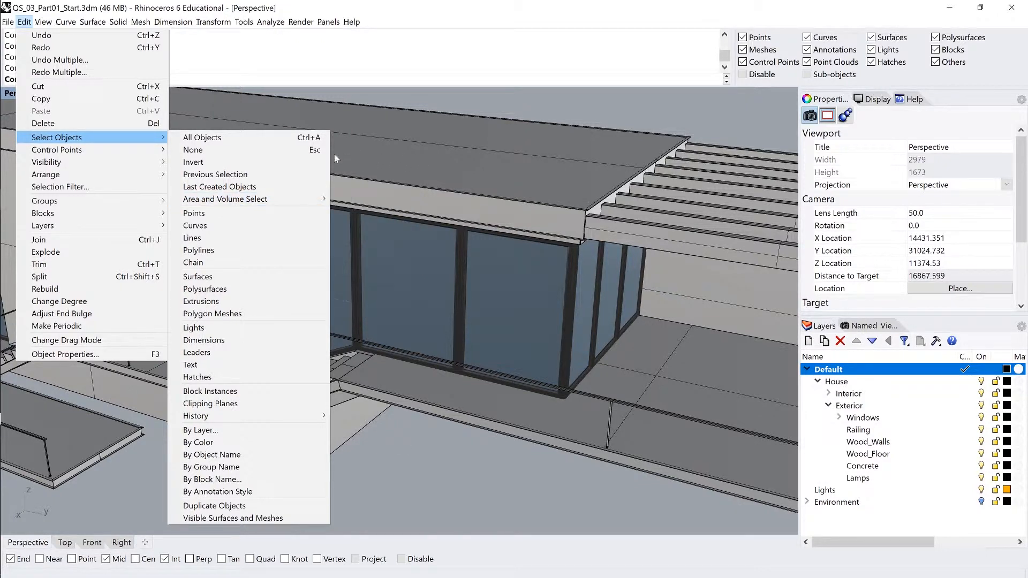
pyautogui.moveTo(193, 150)
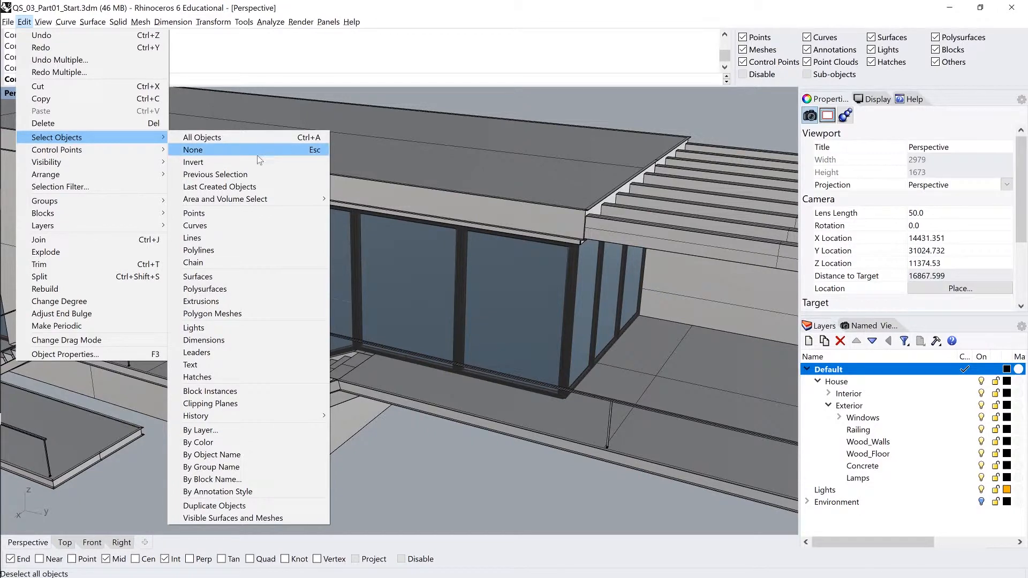
pyautogui.moveTo(194, 162)
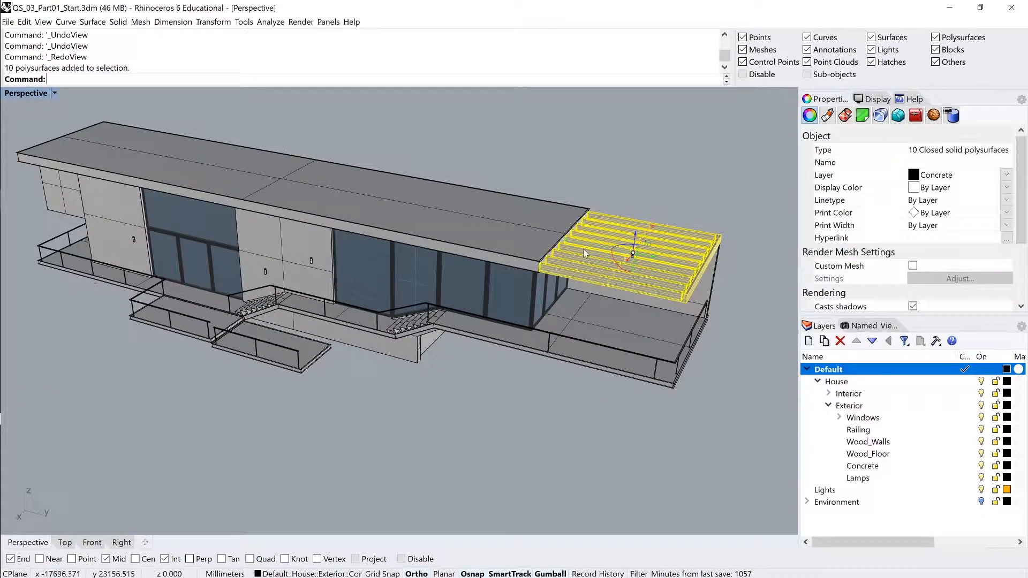
# Step: Enter the Invert command while the ten concrete pergola slats stay selected
pyautogui.write('Invert')
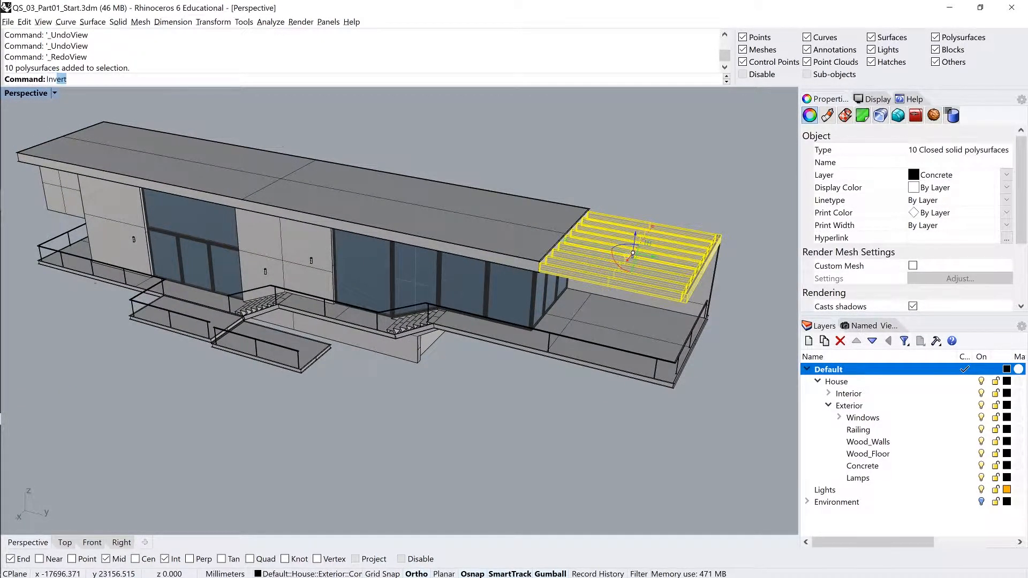